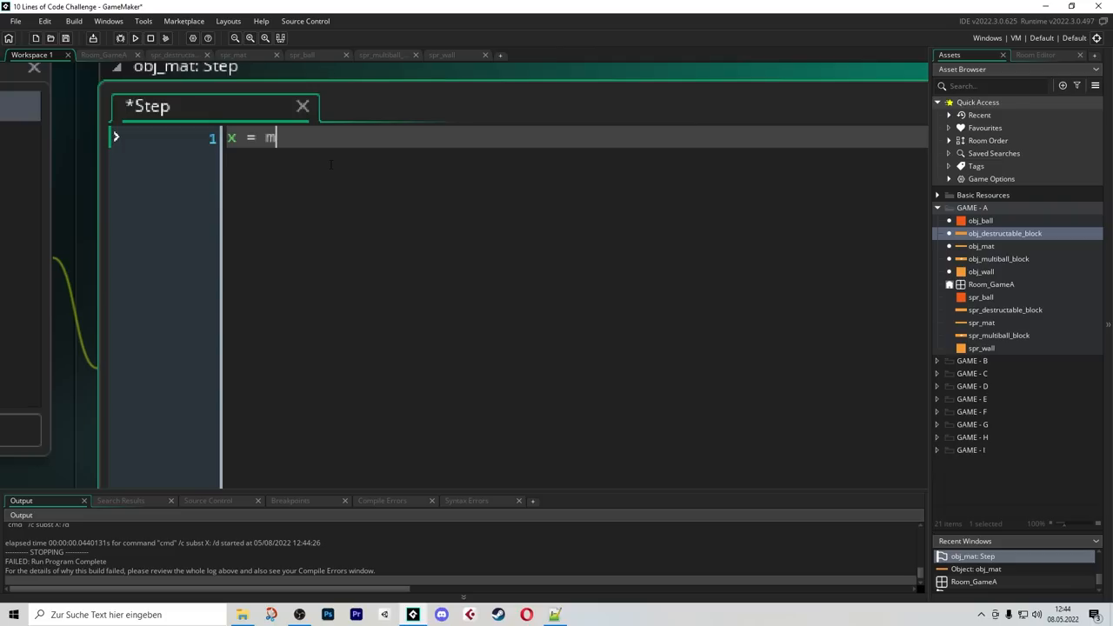
Write x = mouse_x and a with obj_ball block adding vspeed 0.4, a place_meeting bounce and move_ call
text(ouse_x)
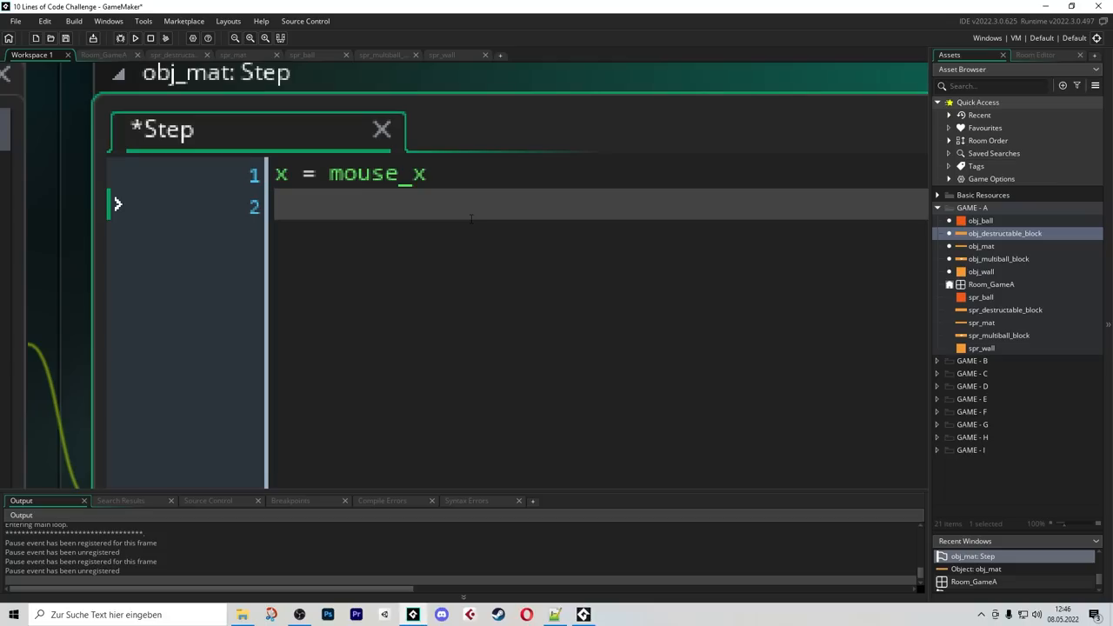
text(with obj_ball do { vspeed += 0.4 })
text(if plac)
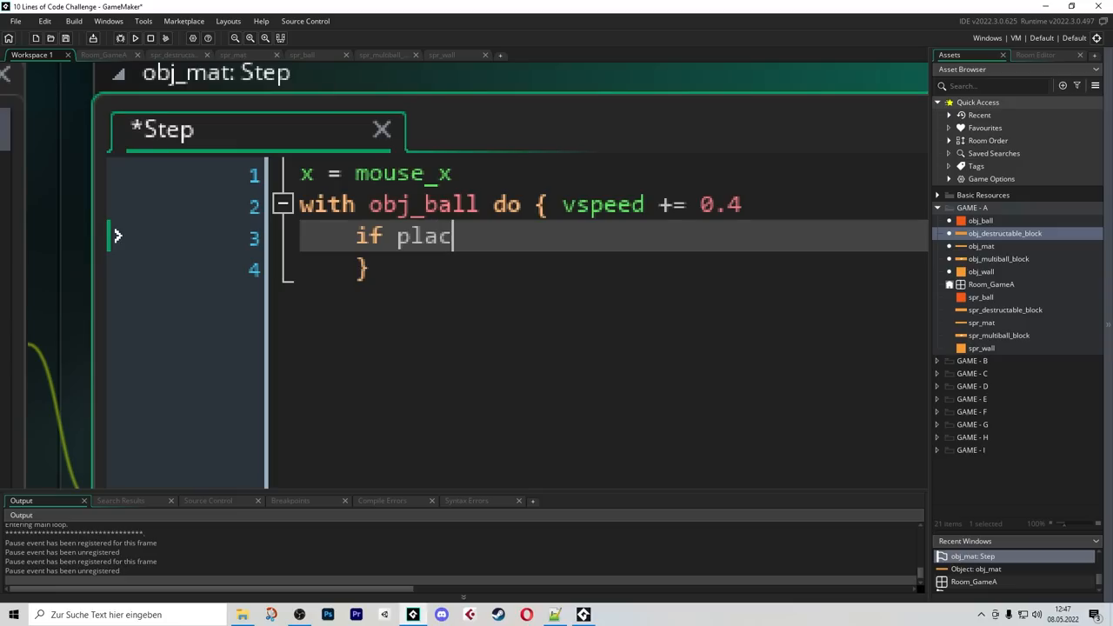
text(e_meeting(x, y, obj_mat) {)
text(hspeed = (x-obj_mat.x))
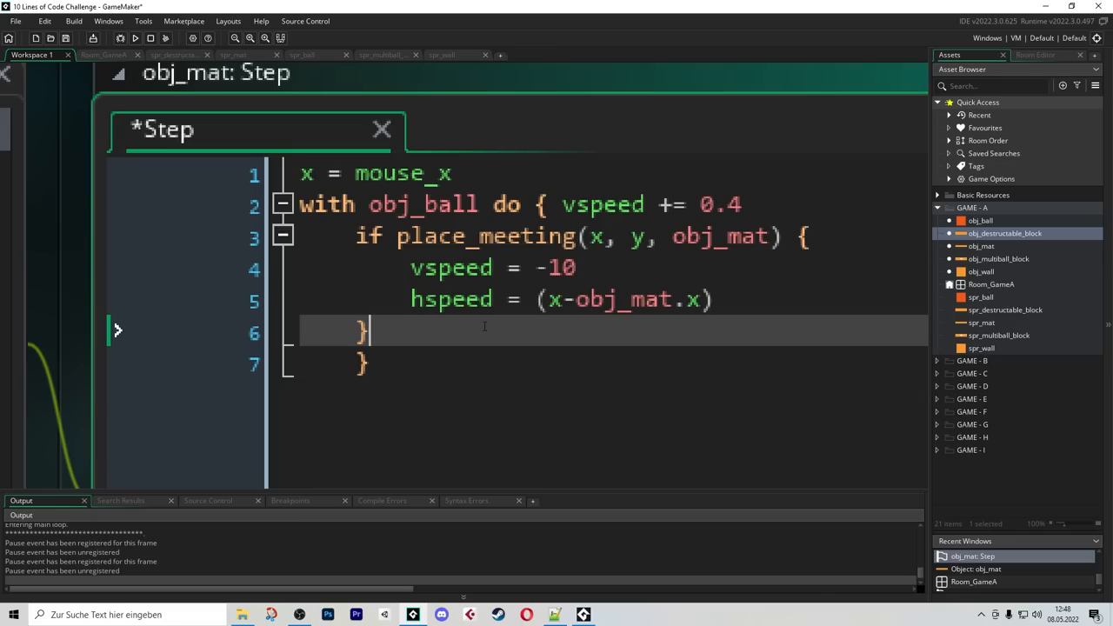
key(Enter)
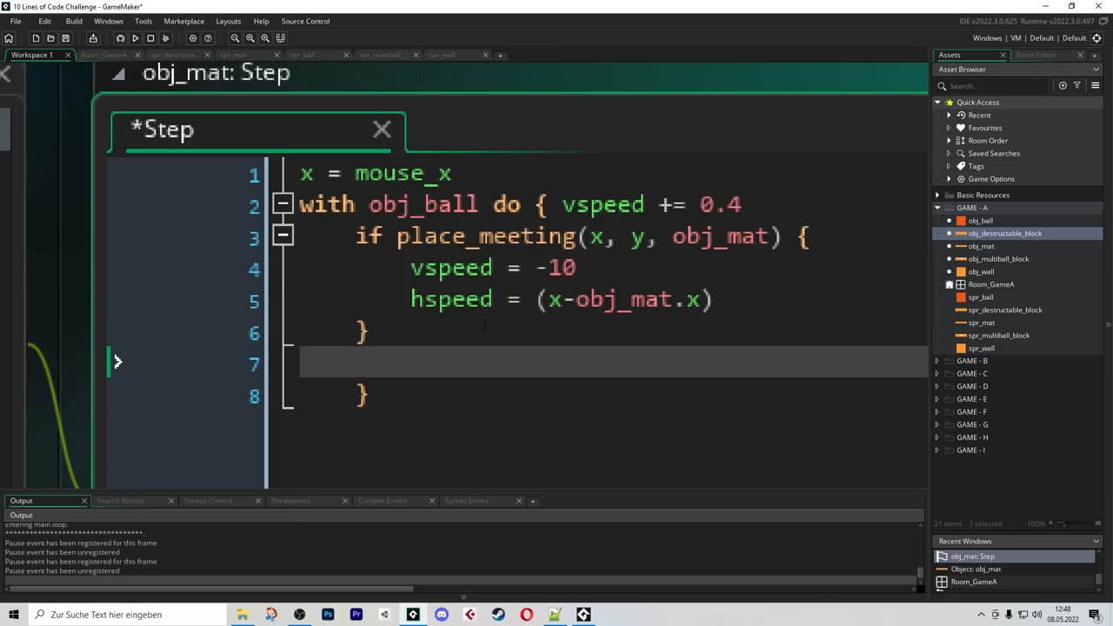
text(move_bounce_solid(false)
click(612, 268)
text(25)
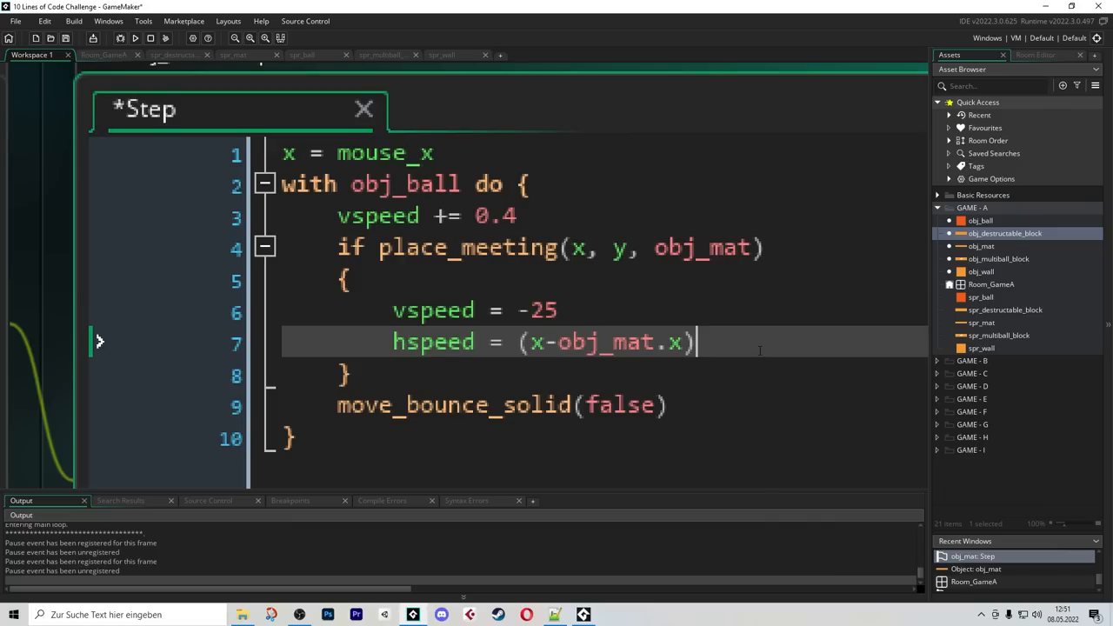
Divide the ball's hspeed by 8 in the Step code to soften sideways bounce
text(/ 8 })
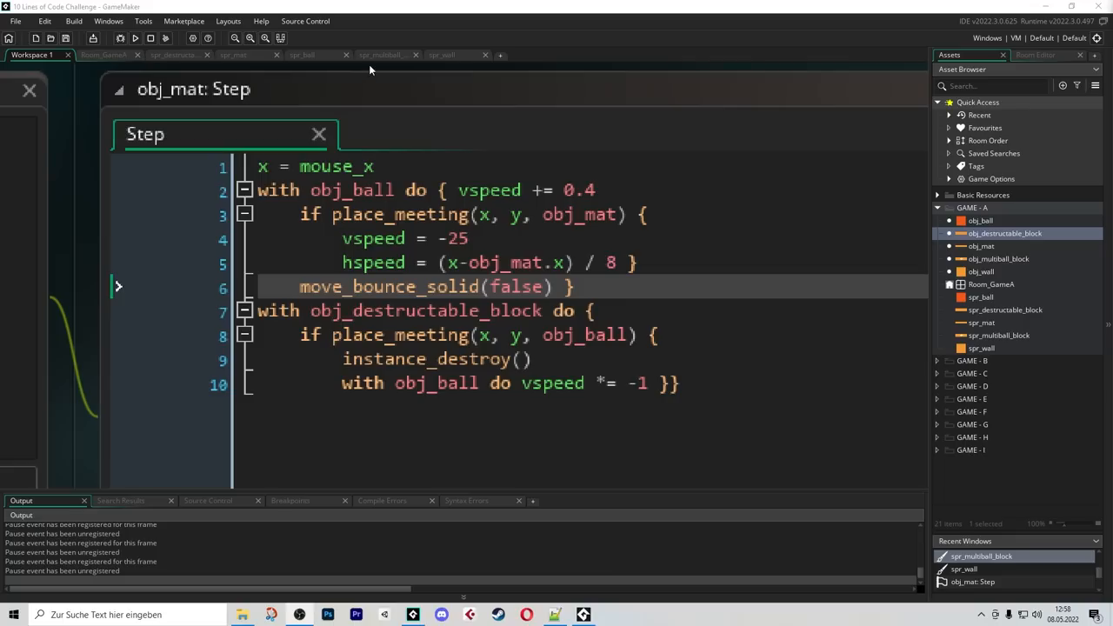
Add a spr_multiball_block check that creates an extra obj_ball when that block is destroyed
click(383, 54)
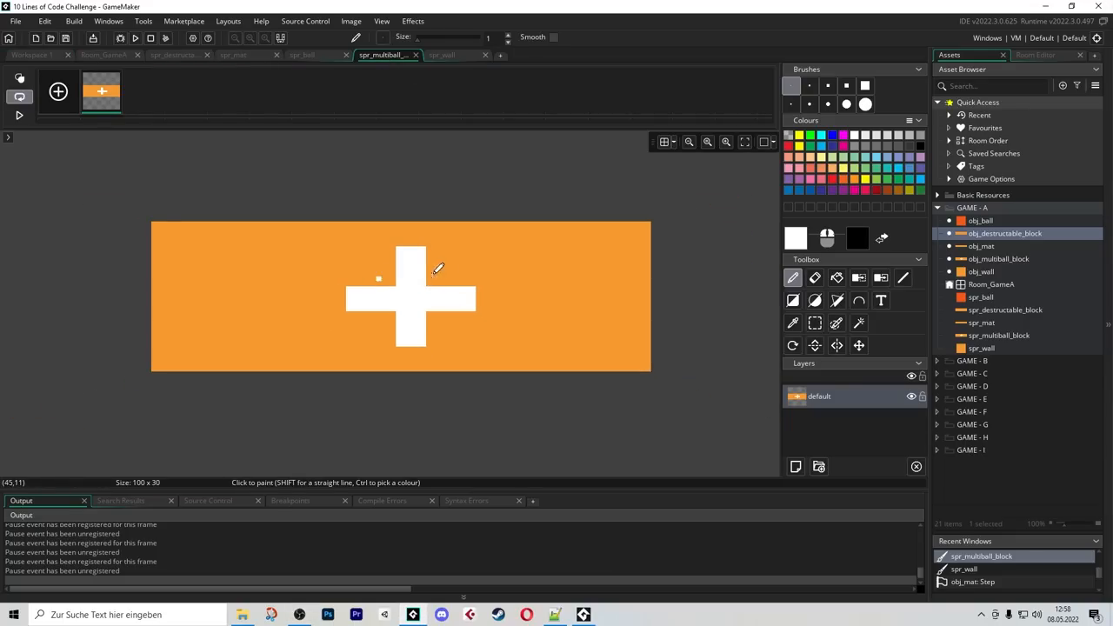
click(104, 59)
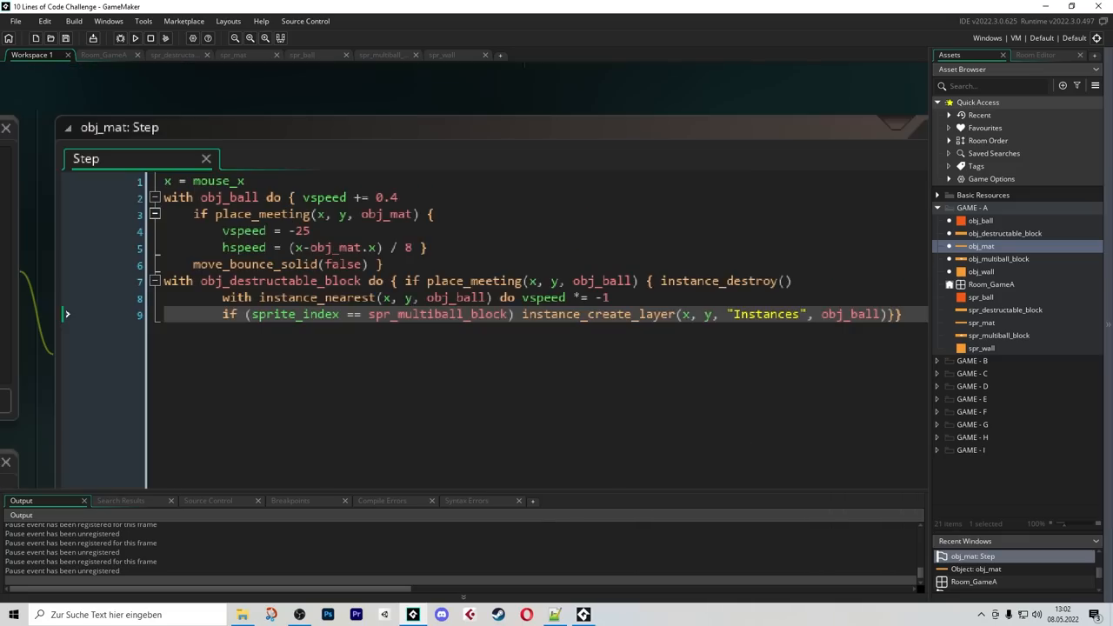
double_click(1005, 310)
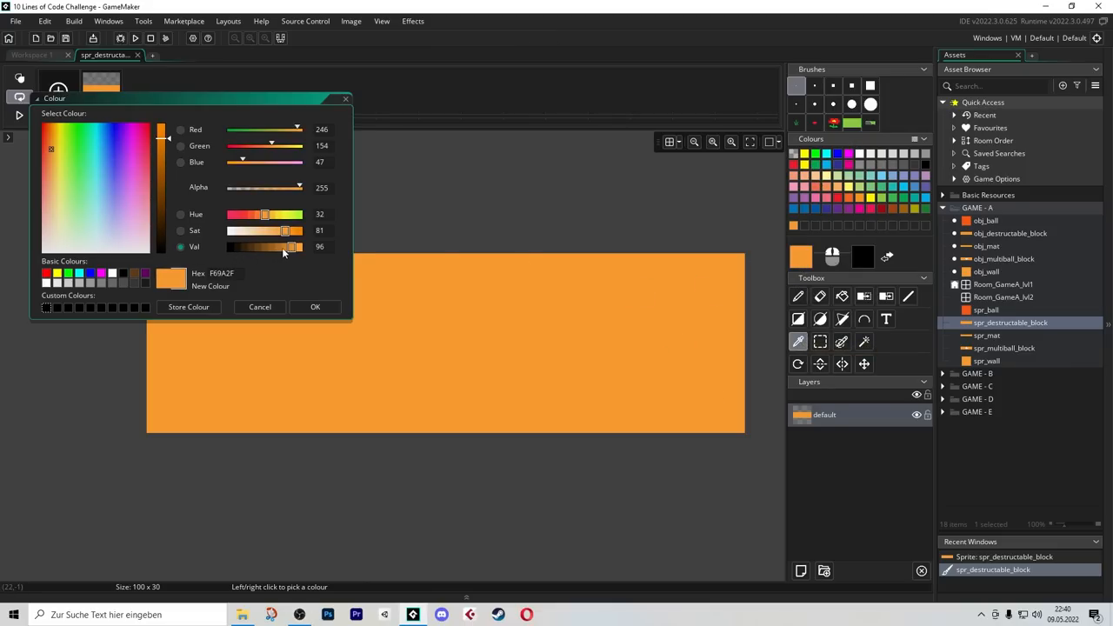
Select orange in the colour picker for spr_destructable_block
click(314, 306)
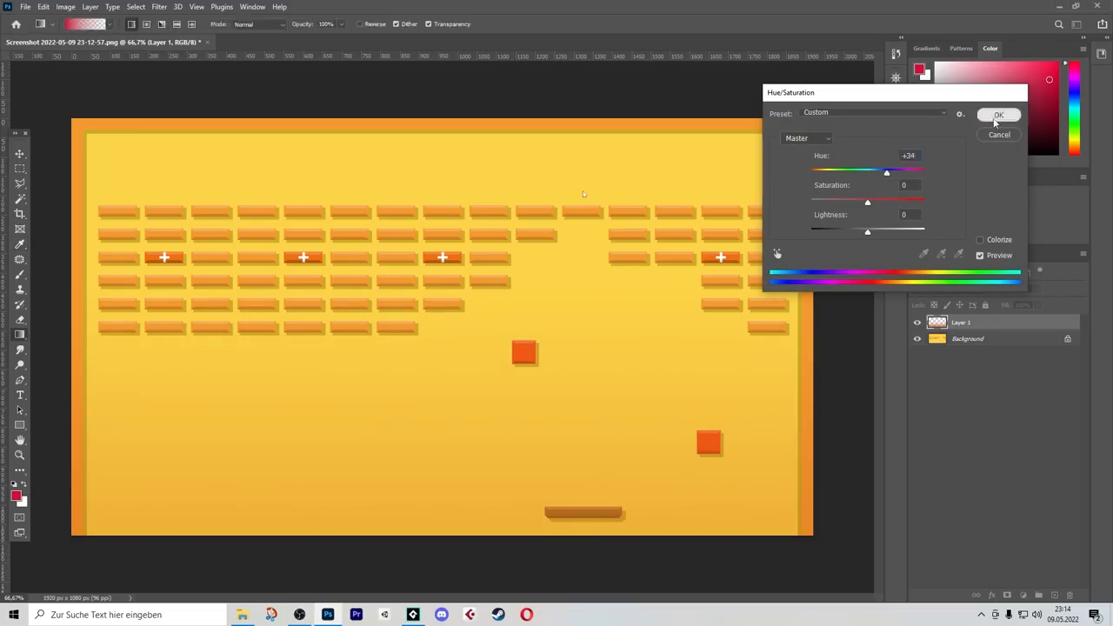
Apply Hue/Saturation with Hue +24 and Lightness +33 to the duplicated screenshot layer
click(998, 115)
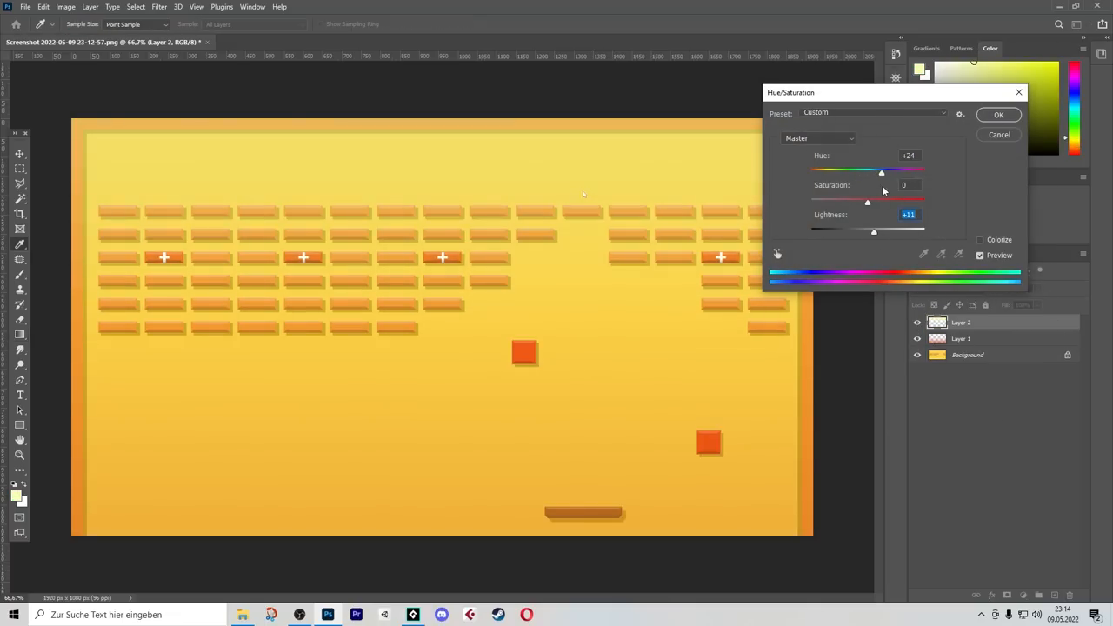
click(998, 115)
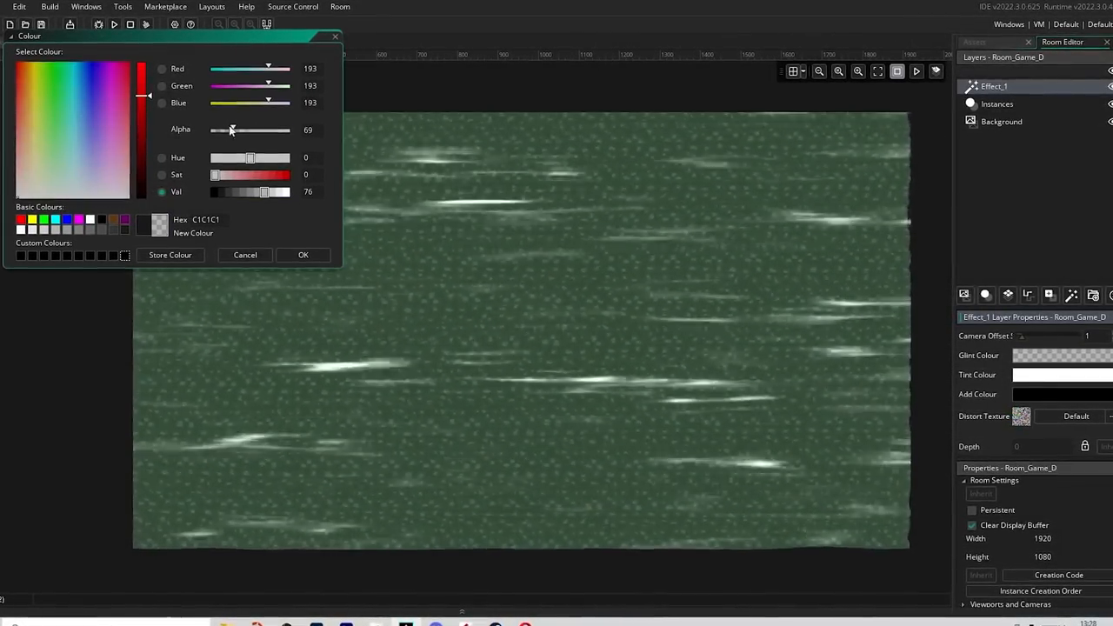
Confirm the Effect_1 layer colour as RGB 193,193,193 with reduced alpha
click(303, 254)
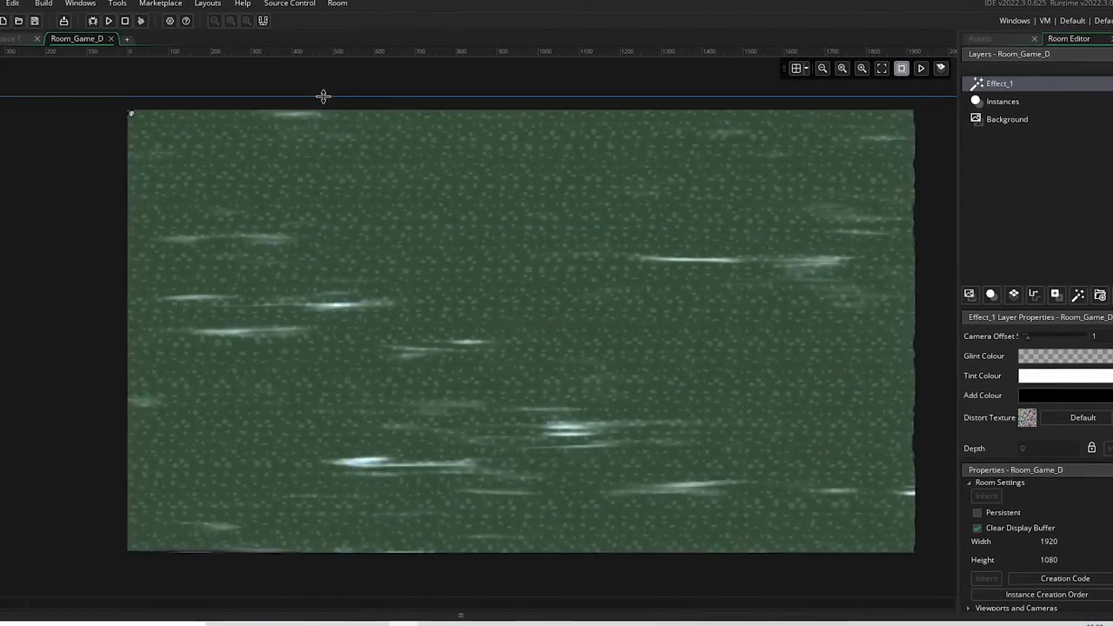